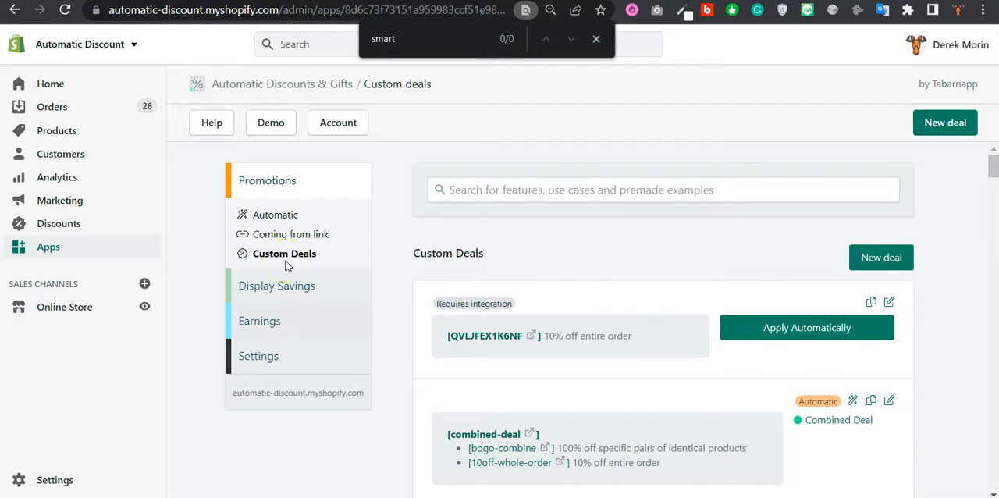
mouse_move(421, 252)
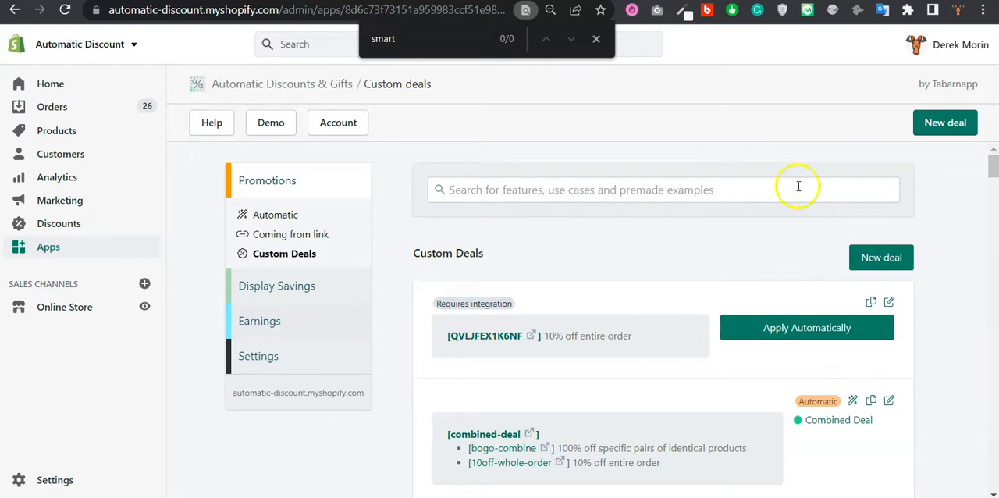
mouse_move(944, 123)
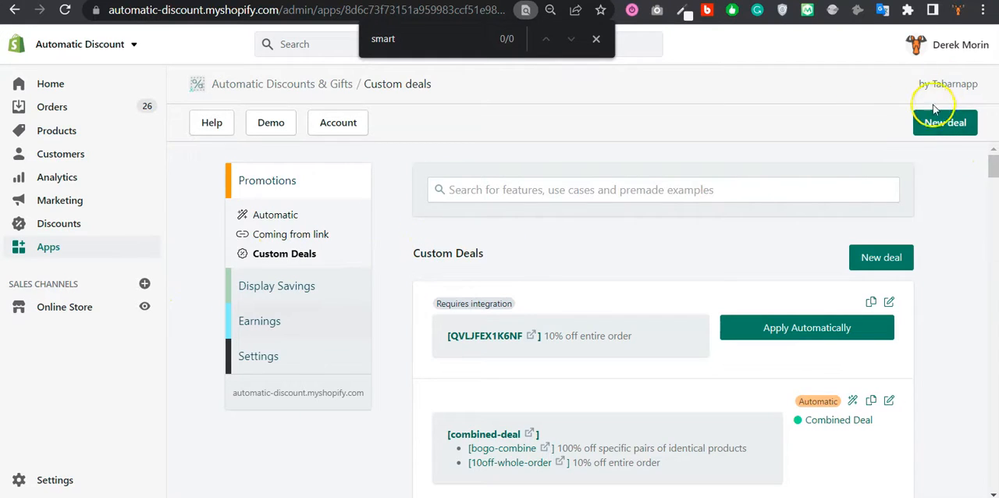
- Create a new custom deal and change its code to 'most-expensive'
click(945, 123)
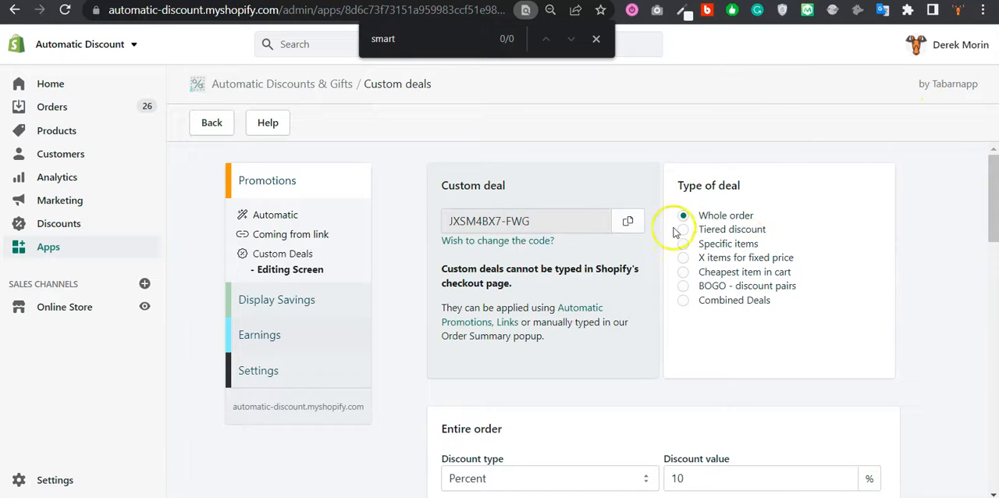
click(497, 241)
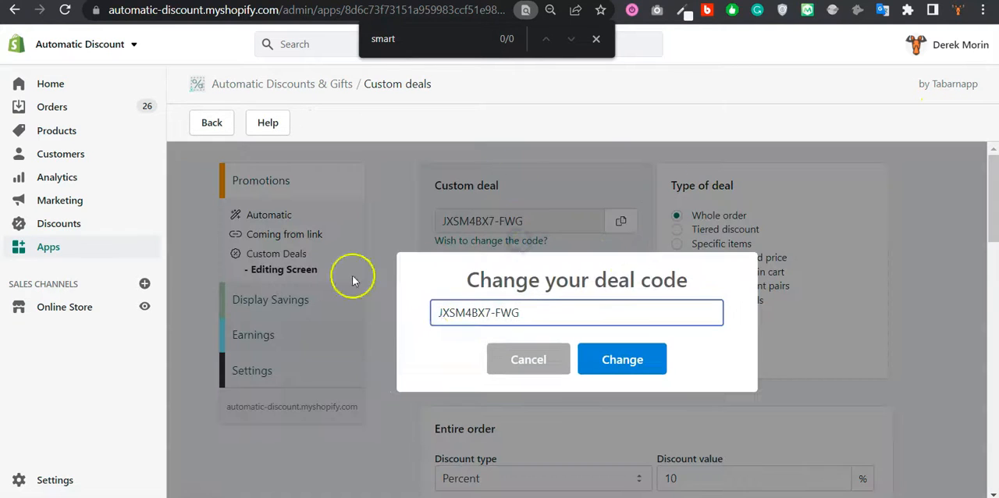
triple_click(576, 312)
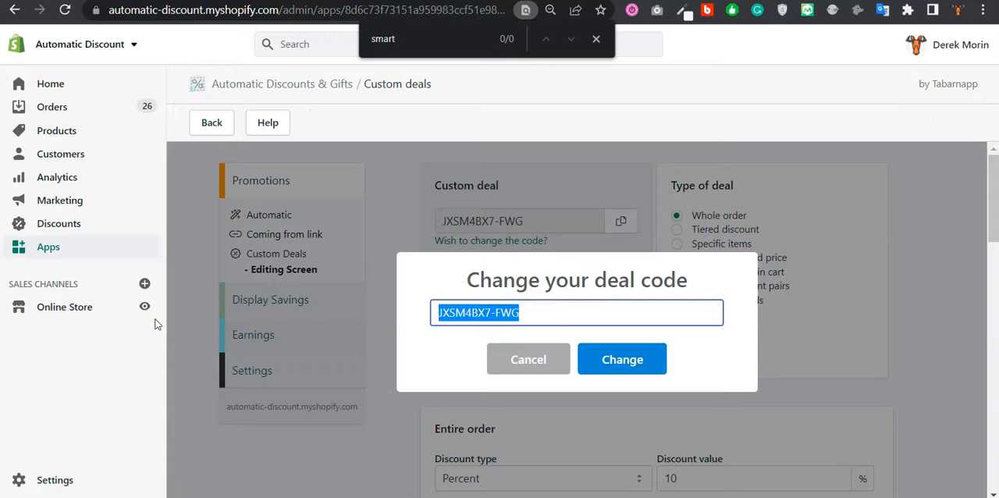
text(most-expen)
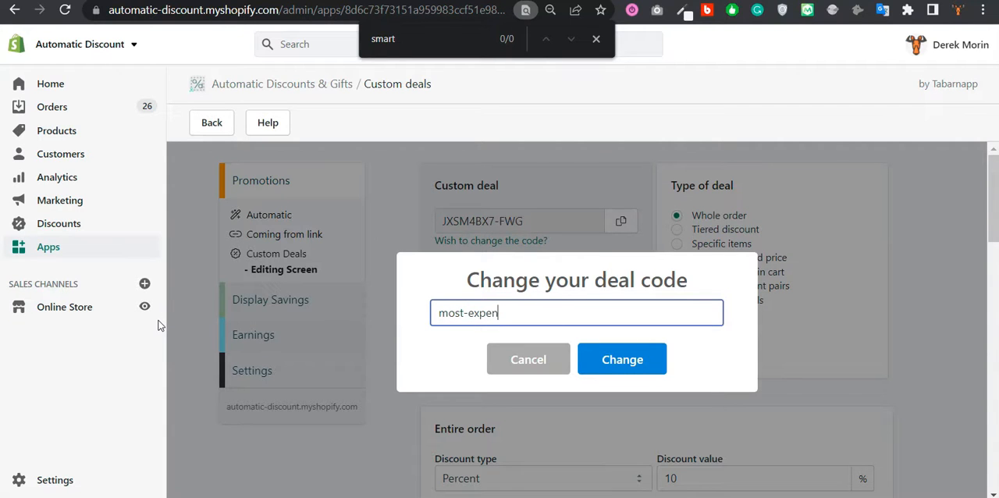
click(622, 359)
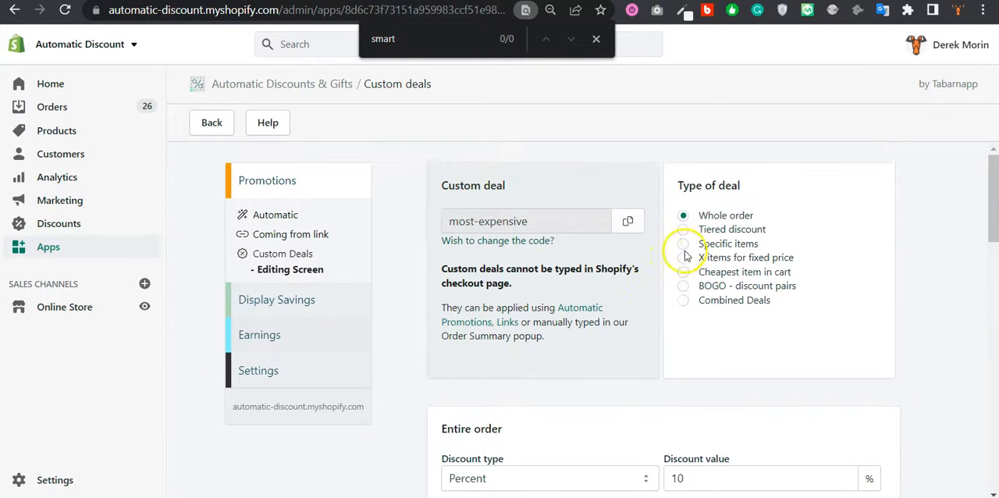
- Switch the deal to 'Cheapest item in cart' and apply the discount to the most expensive product
click(684, 271)
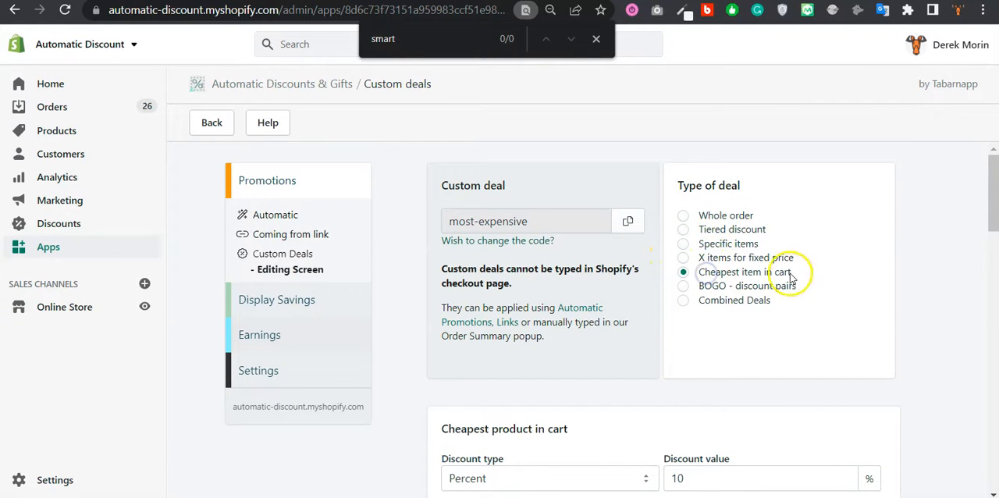
scroll(down, 3)
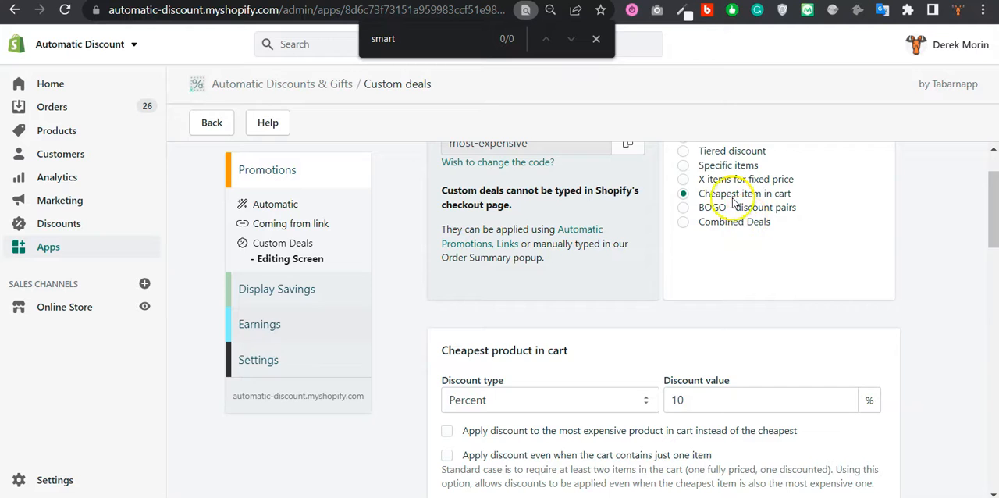
scroll(down, 3)
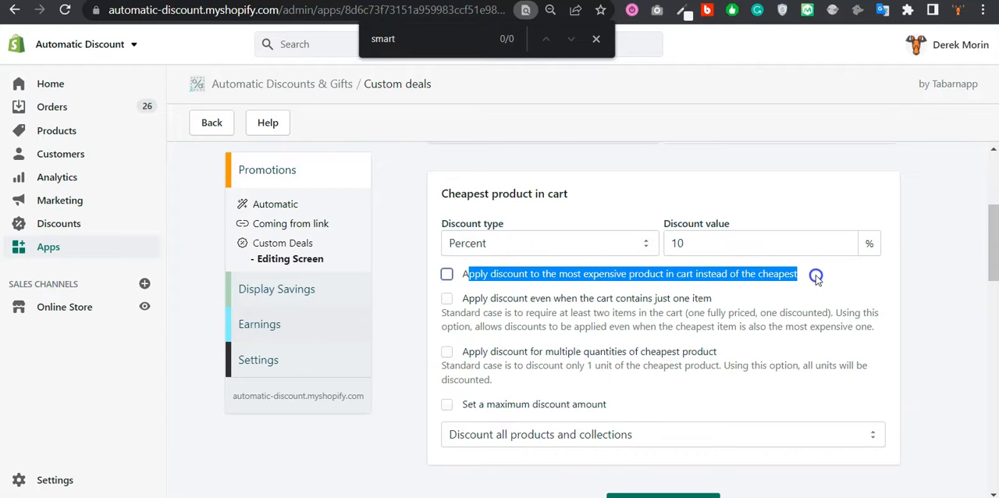
click(446, 273)
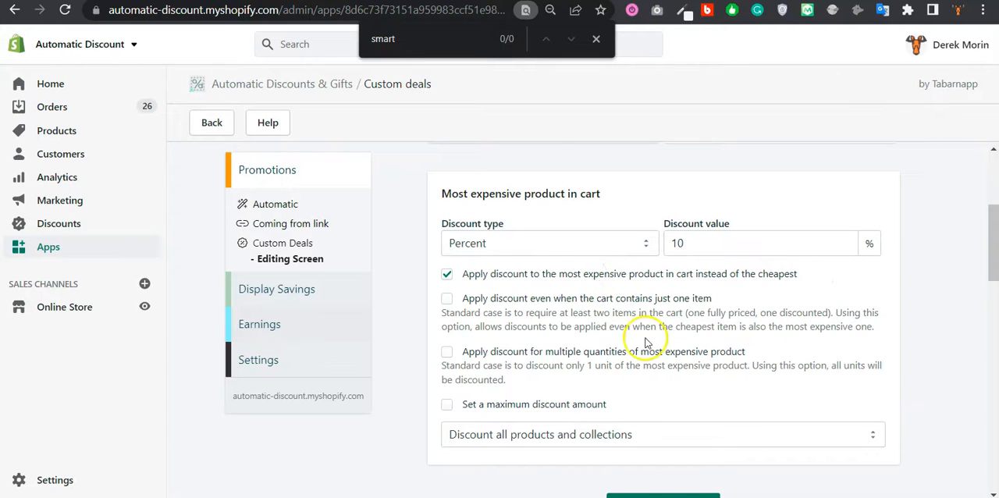
mouse_move(724, 301)
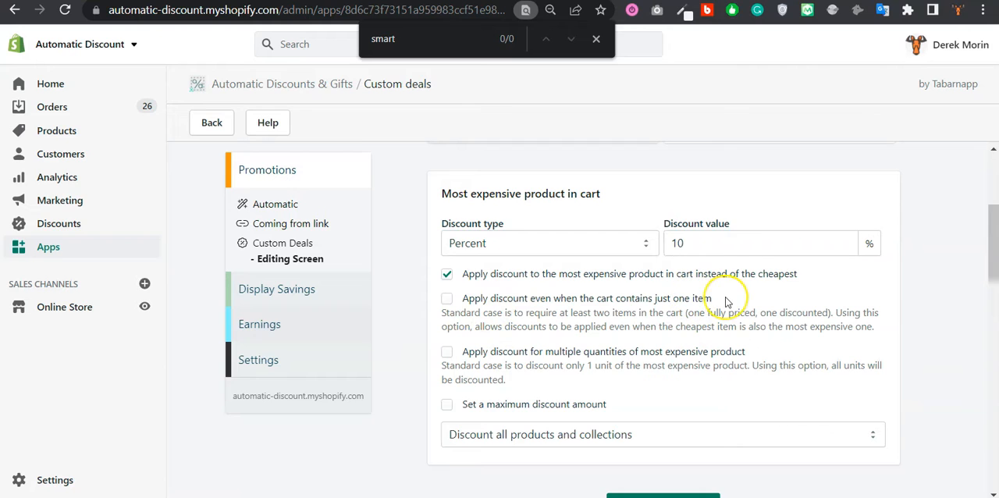
scroll(down, 3)
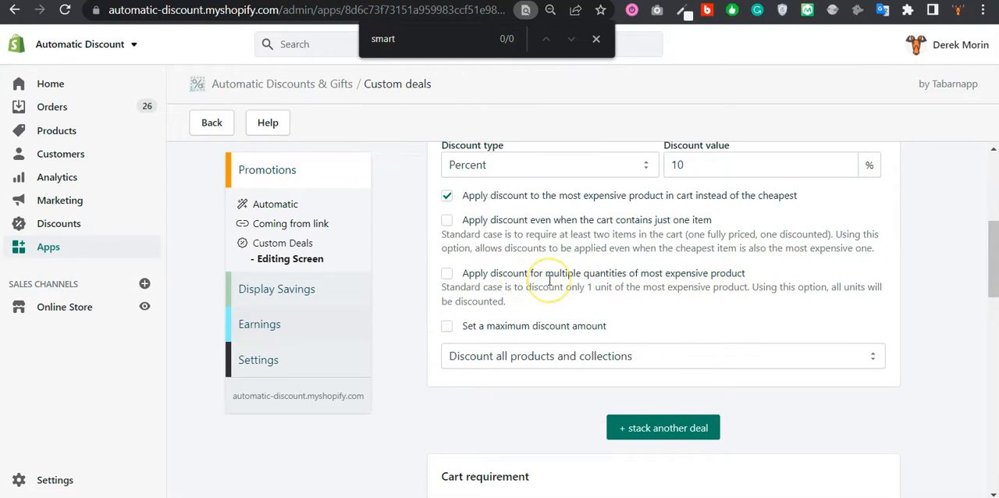
mouse_move(517, 412)
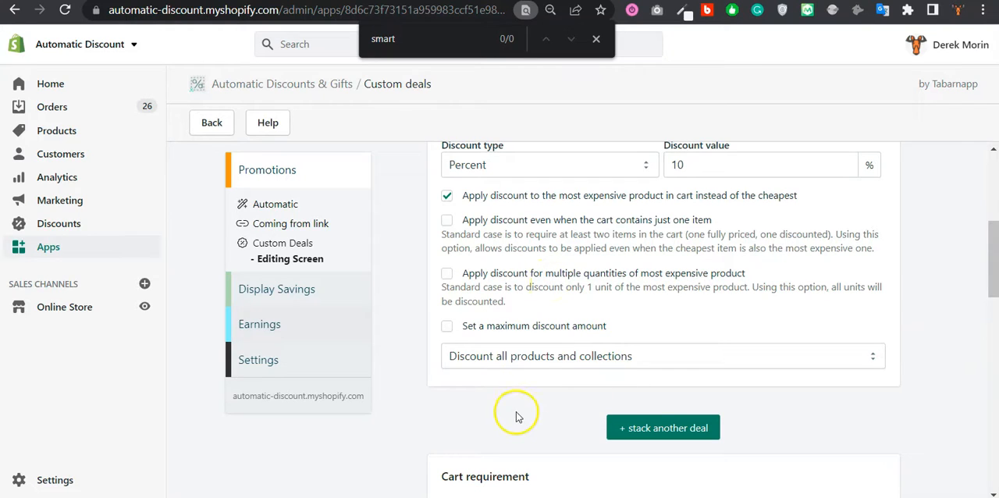
click(663, 355)
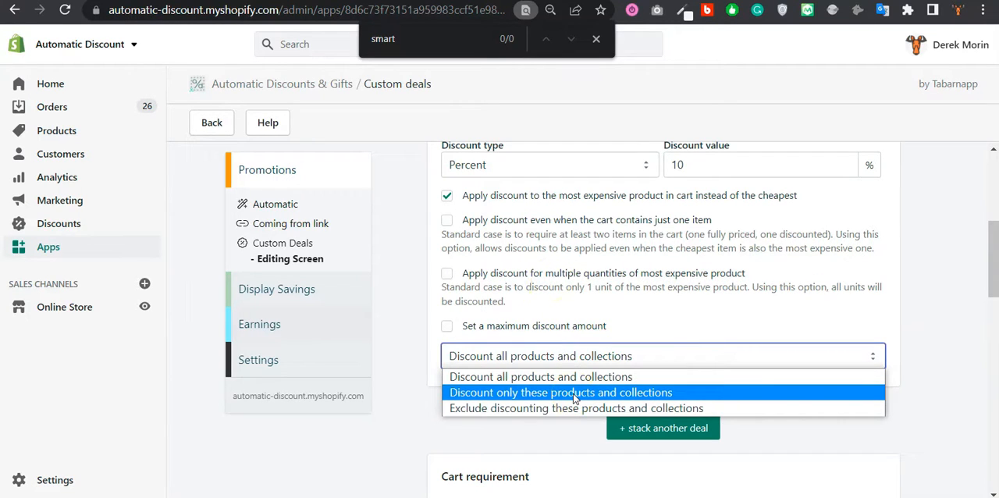
- Discount only chosen products: Classic Leather Jacket and Classic Varsity Top
click(560, 392)
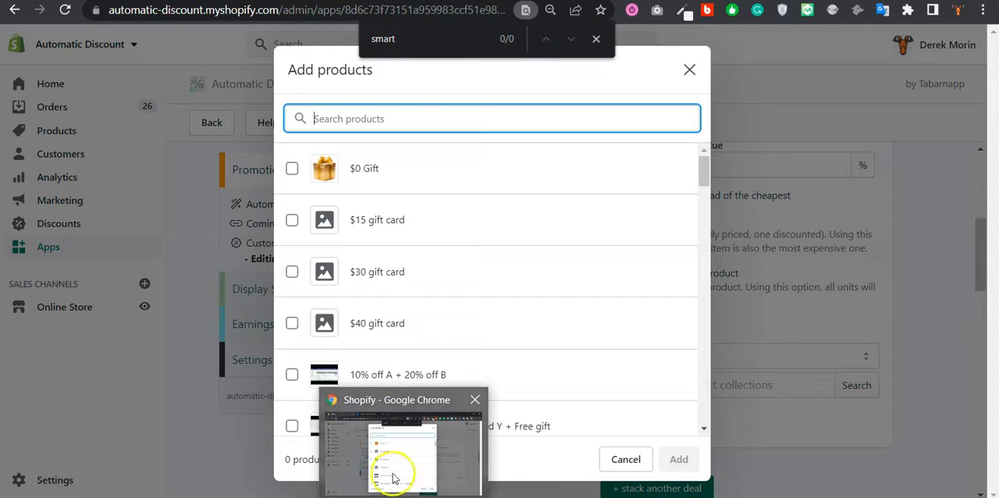
mouse_move(523, 246)
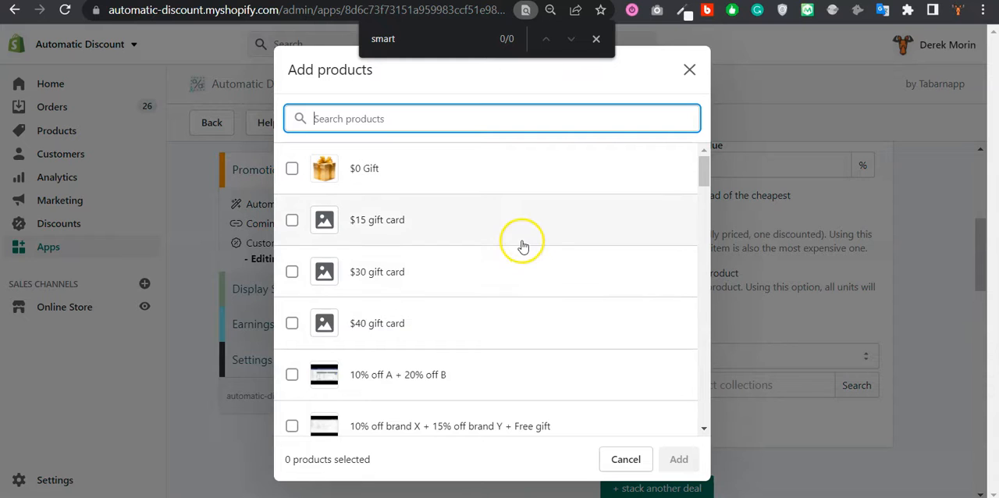
scroll(down, 3)
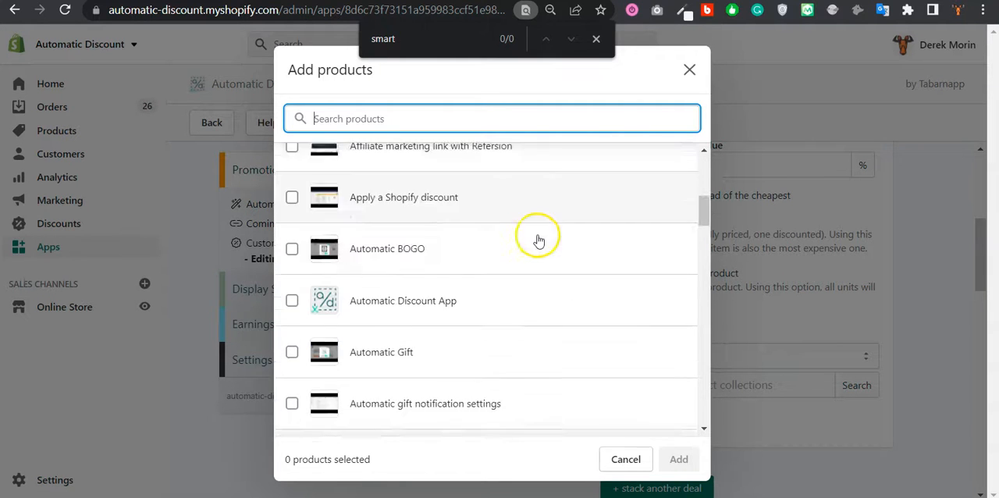
scroll(up, 3)
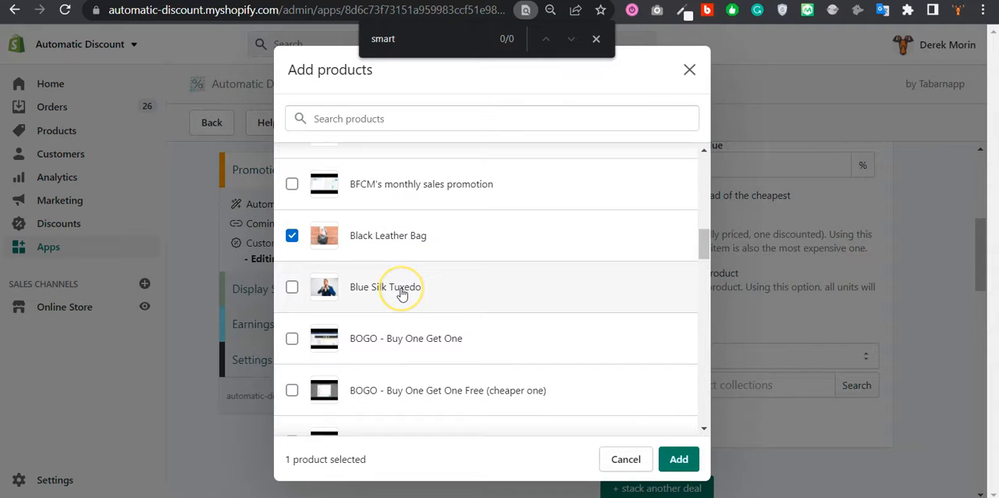
click(292, 287)
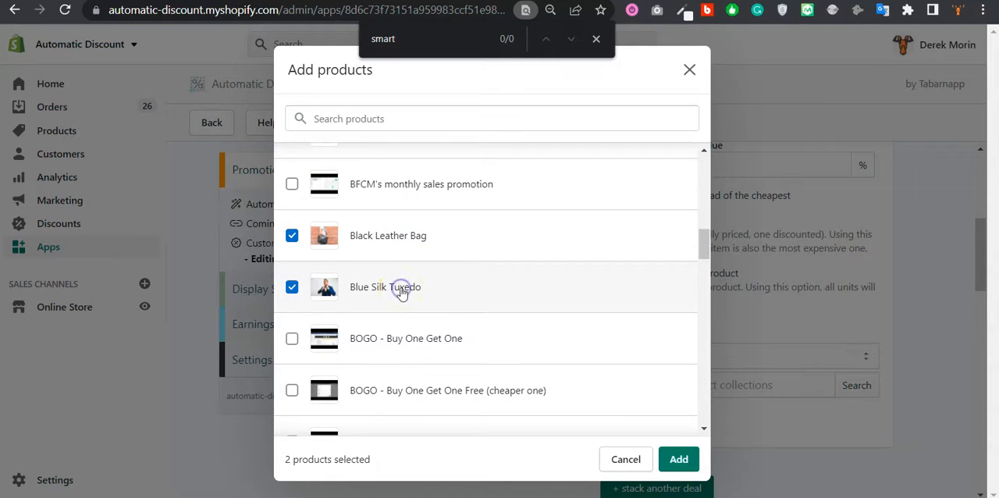
mouse_move(401, 235)
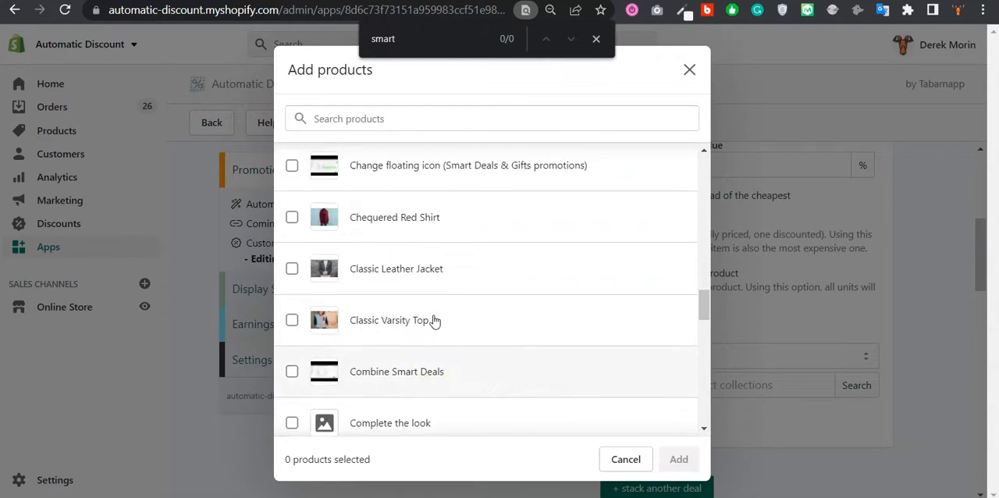
scroll(up, 3)
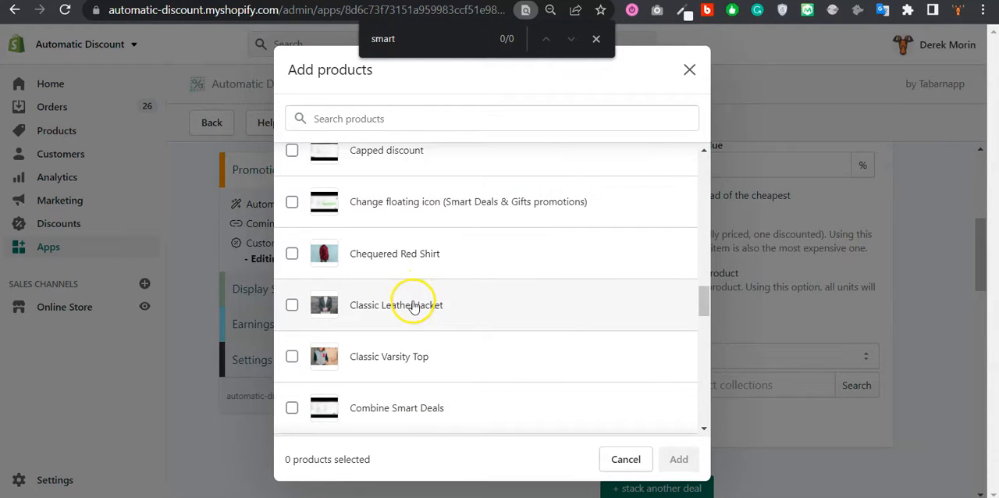
click(292, 356)
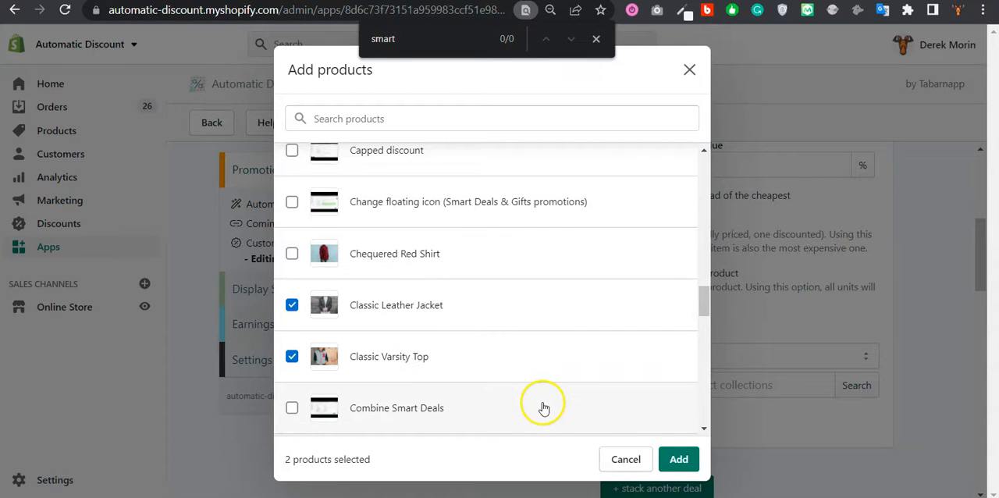
mouse_move(678, 459)
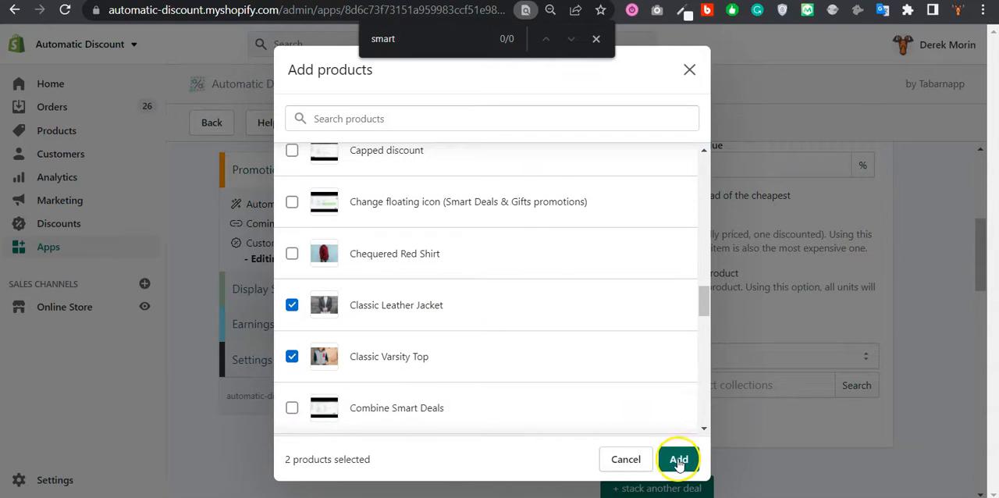
click(678, 459)
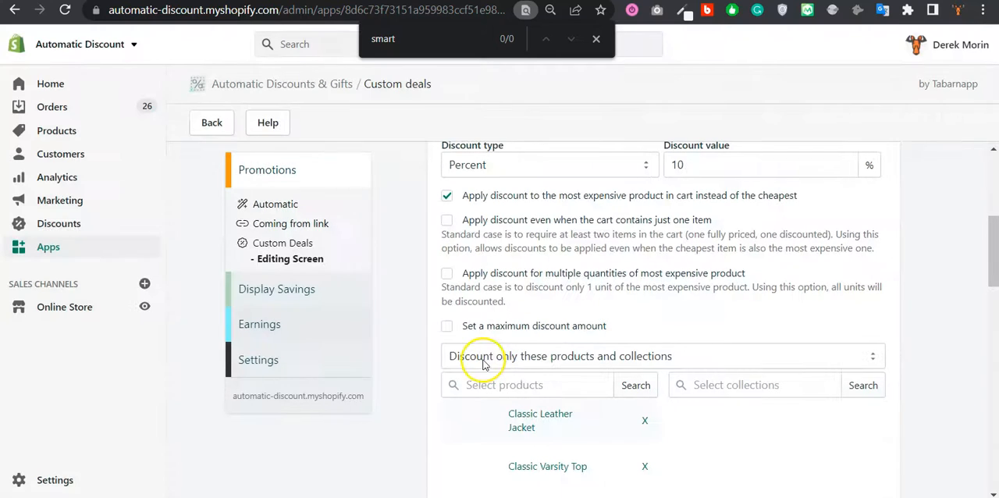
scroll(down, 3)
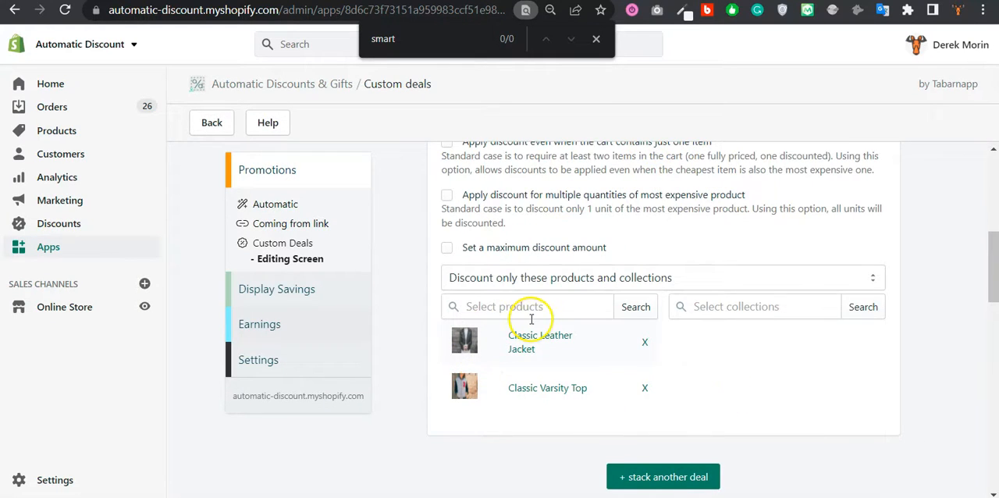
- Add Dark Denim Top and Floral White Top to the discounted products, making four items
click(527, 306)
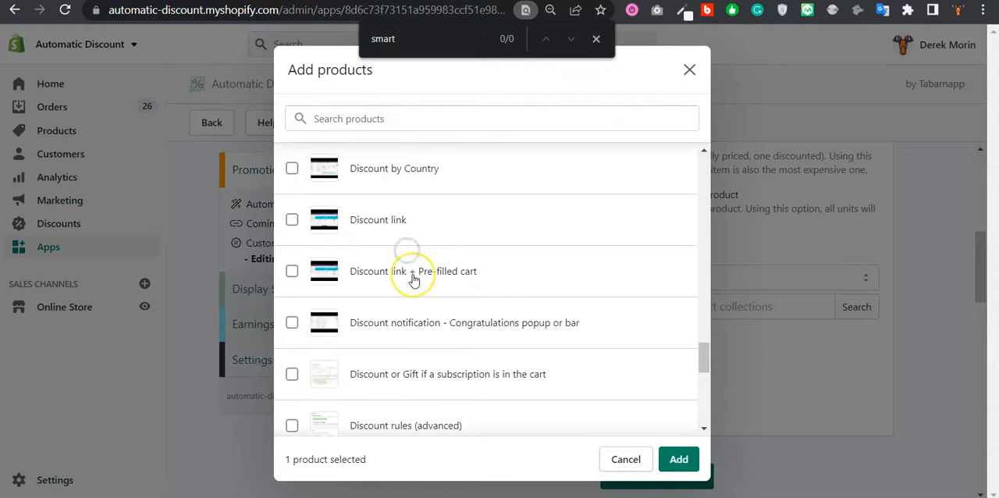
click(291, 343)
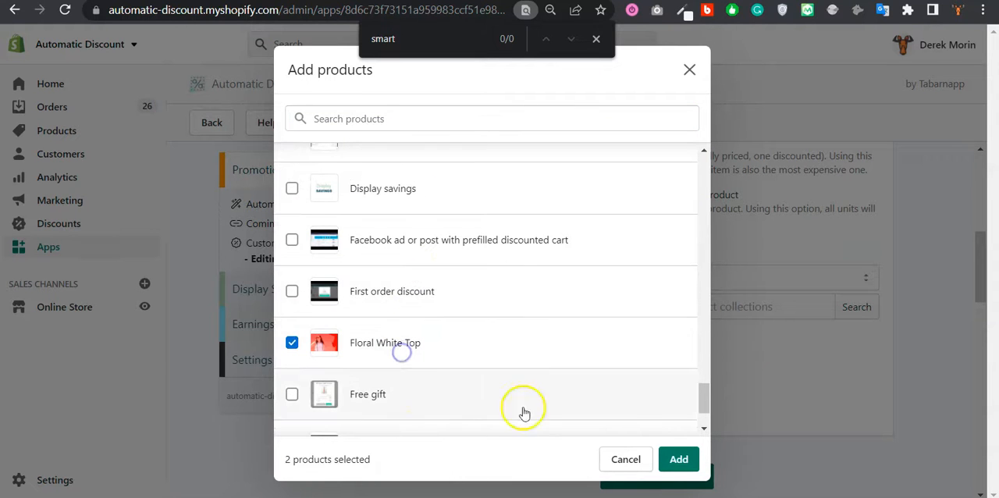
click(679, 459)
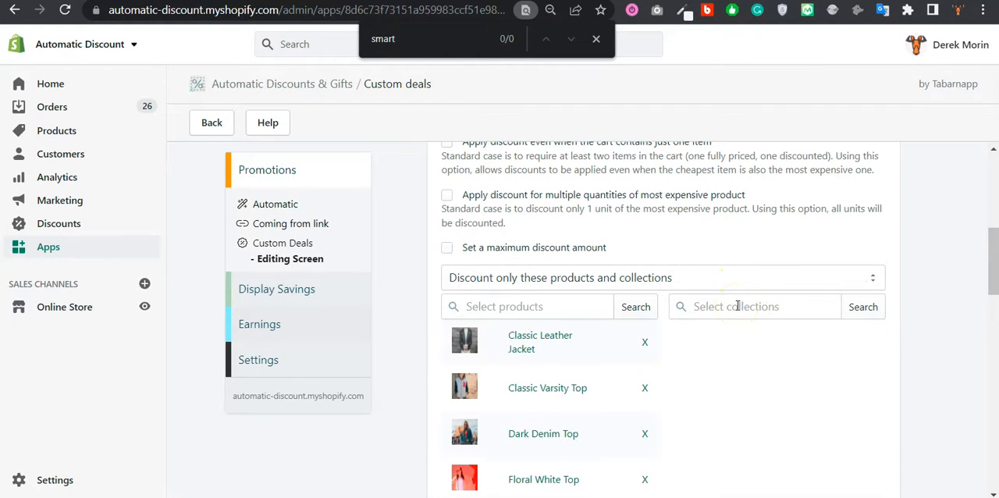
scroll(down, 3)
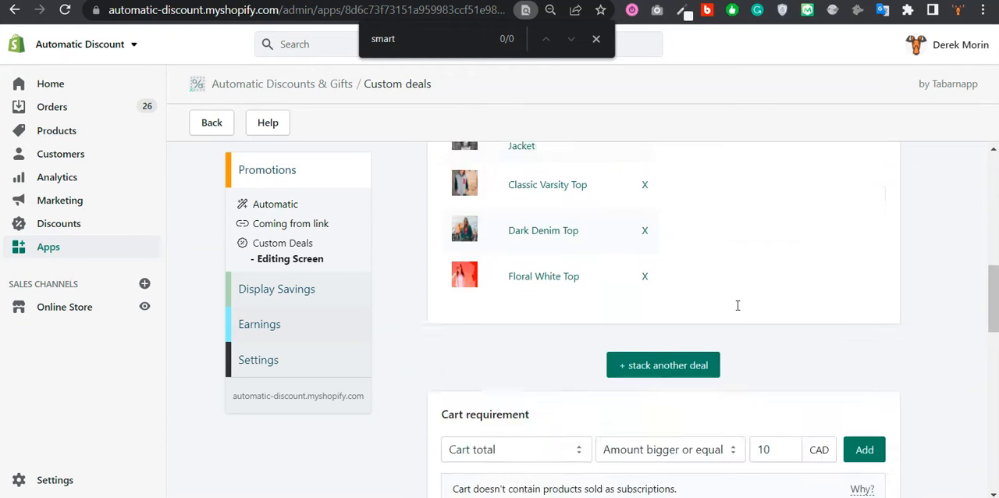
- Set the cart requirement to a quantity of at least 2 items and create the deal
scroll(down, 3)
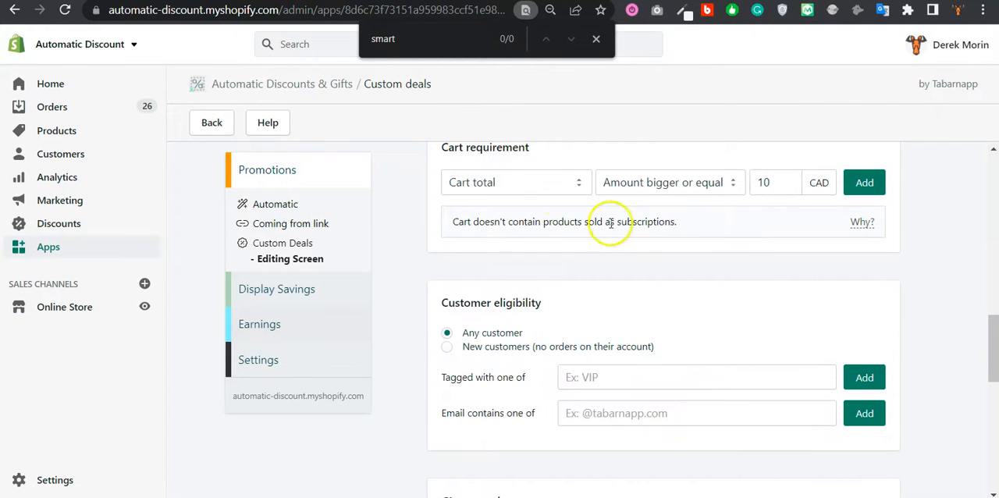
click(515, 181)
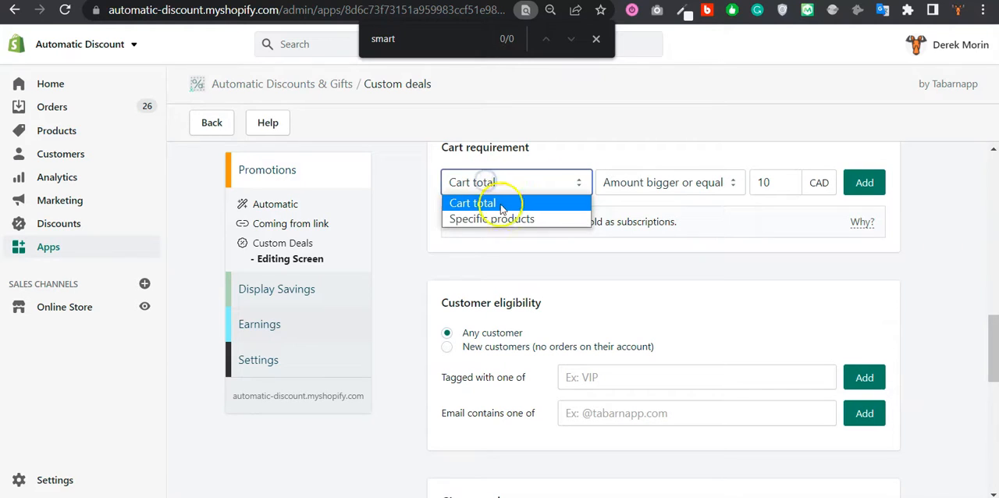
mouse_move(491, 218)
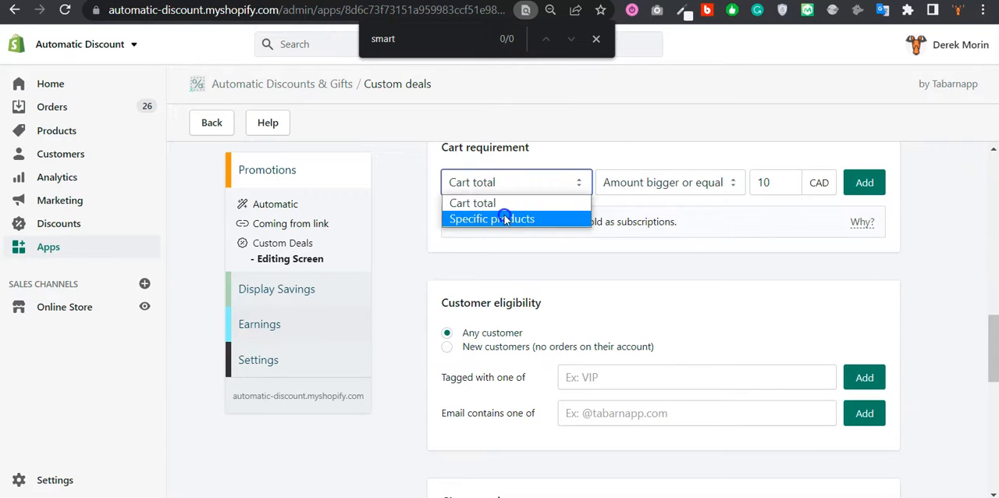
click(669, 182)
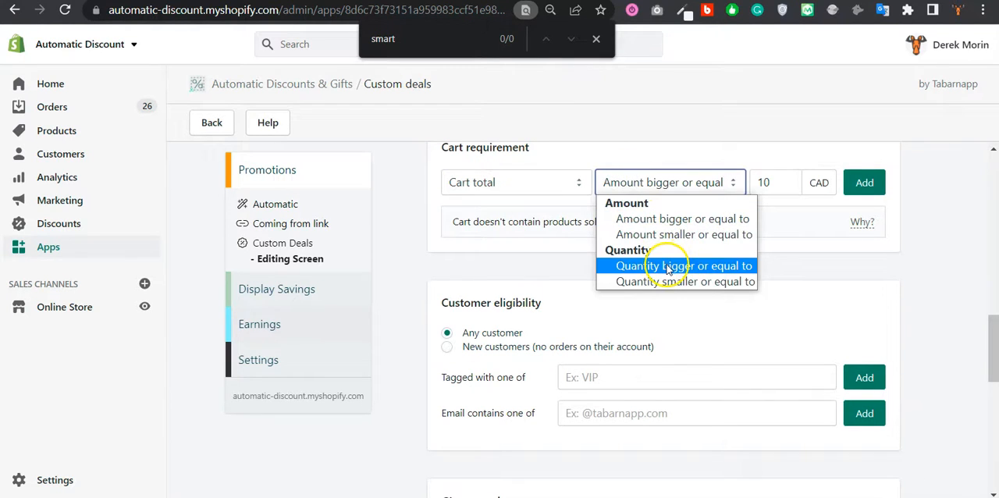
click(677, 266)
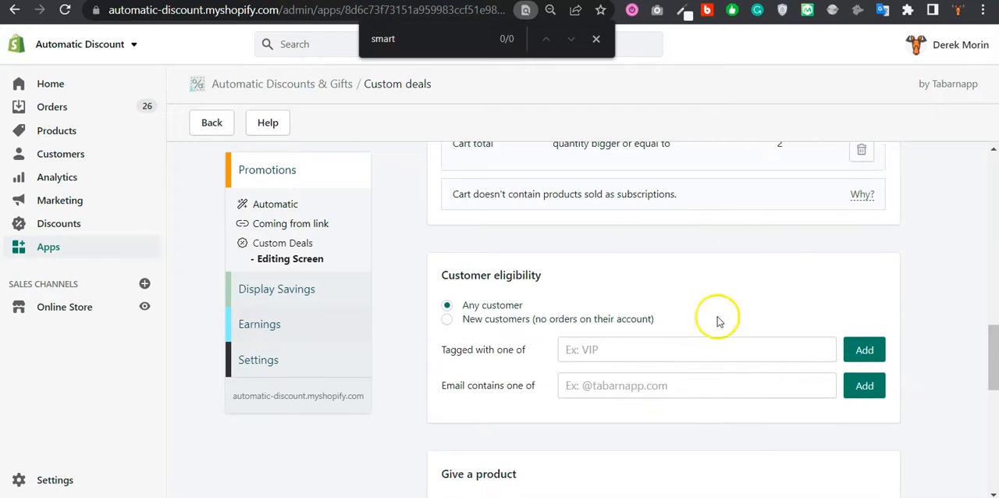
scroll(down, 3)
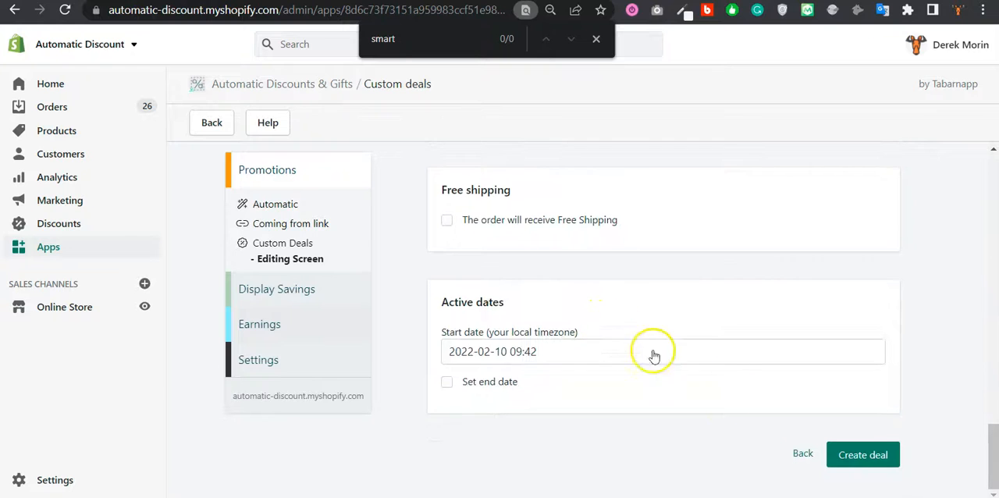
click(863, 455)
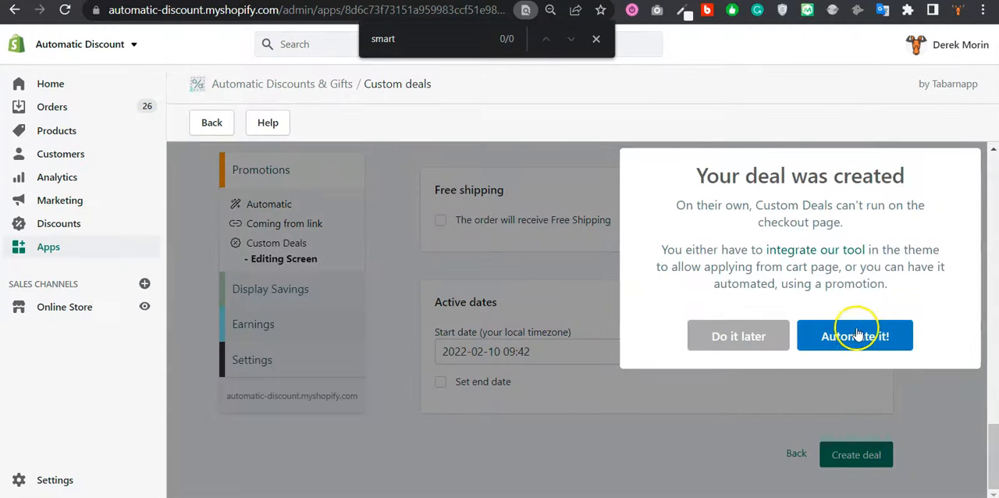
- Automate the deal with a promotion triggered when 'Number of items in cart' is at least 2
click(855, 335)
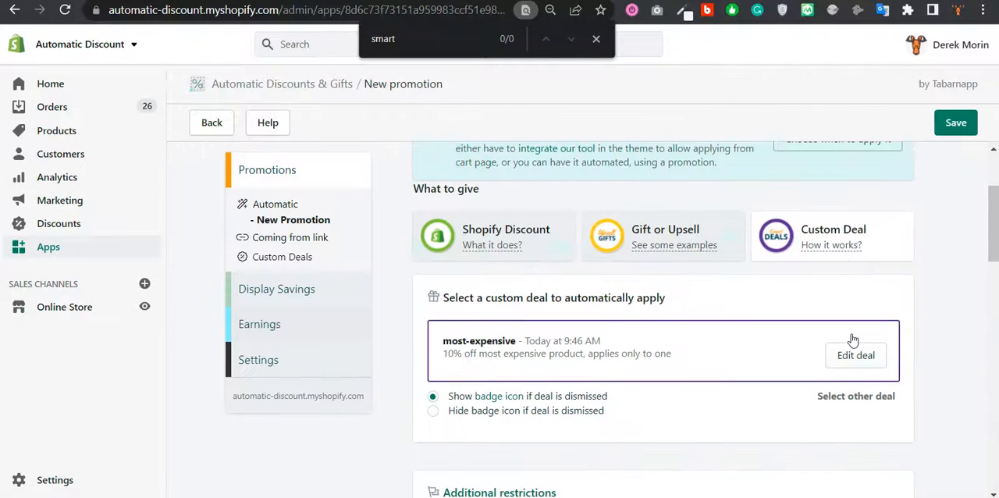
scroll(down, 3)
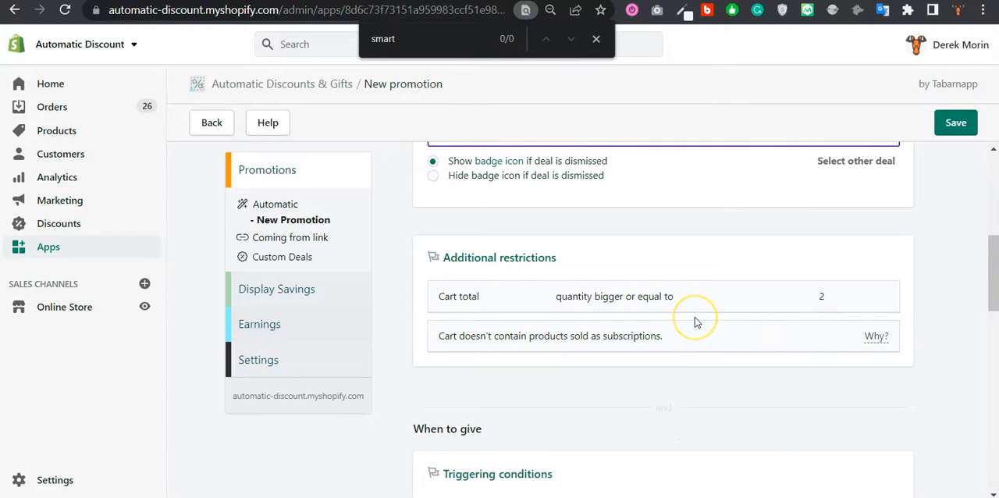
scroll(down, 3)
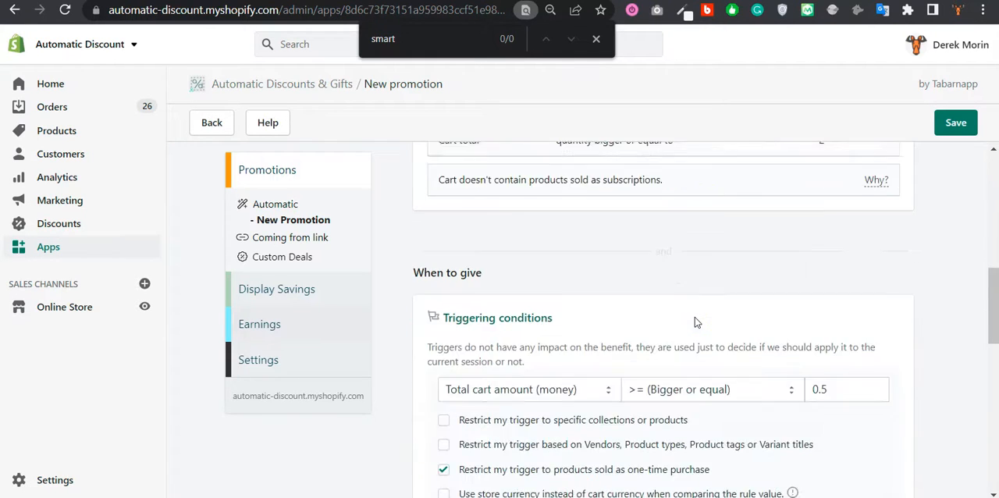
scroll(down, 3)
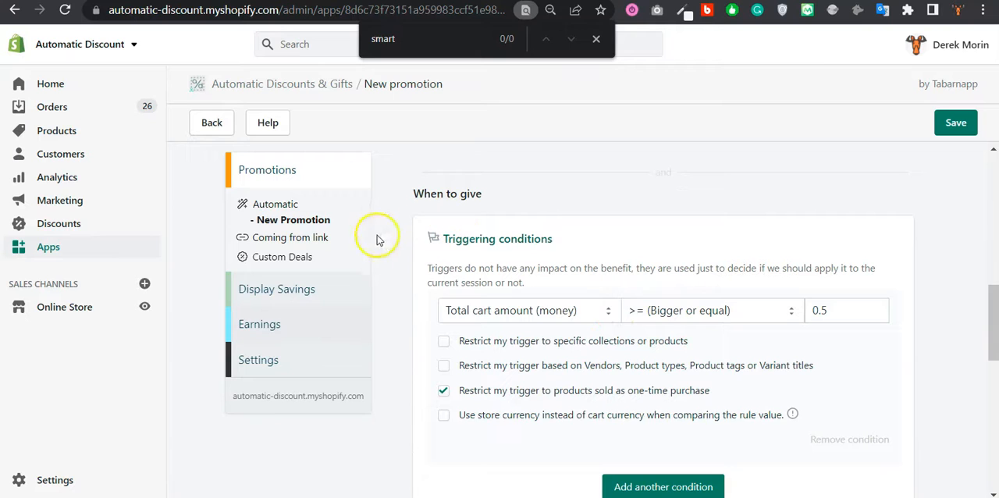
click(529, 310)
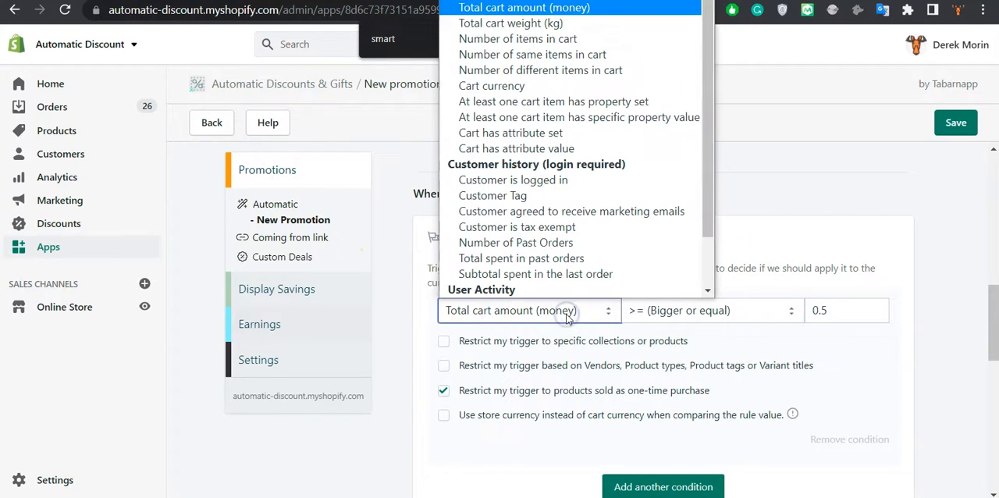
click(517, 38)
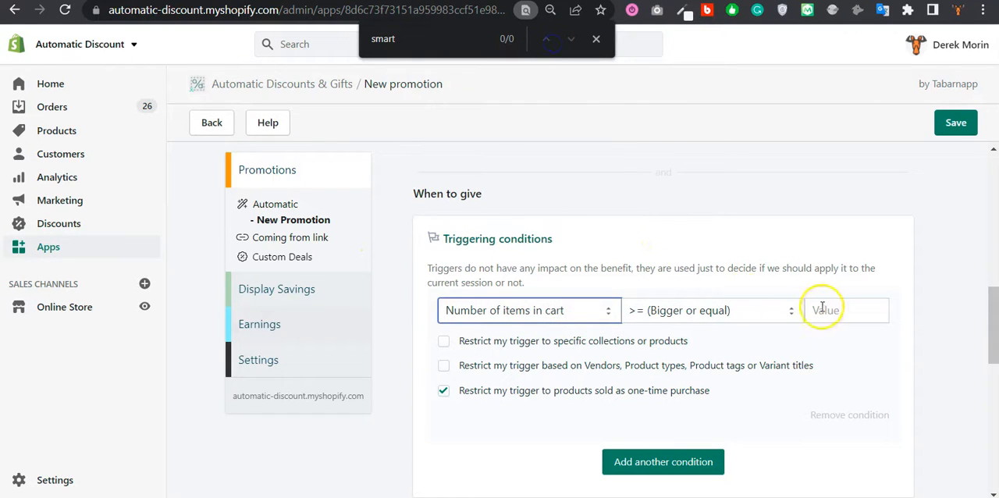
text(2)
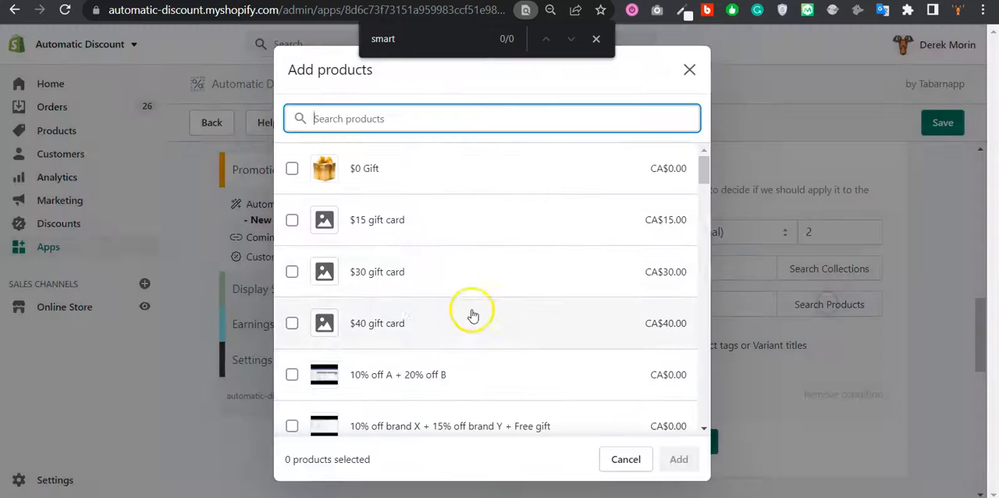
- Attach Classic Leather Jacket, Classic Varsity Top, Dark Denim Top and Floral White Top to the trigger
scroll(down, 3)
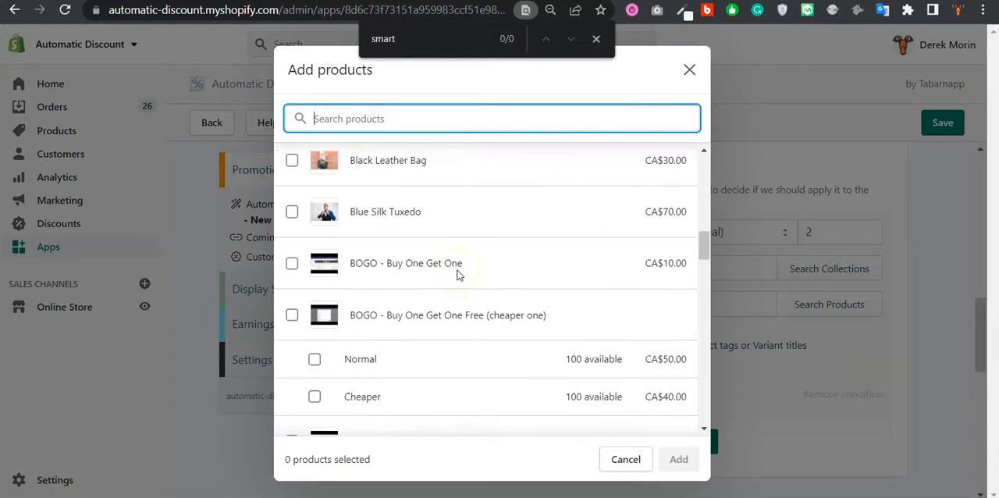
scroll(down, 3)
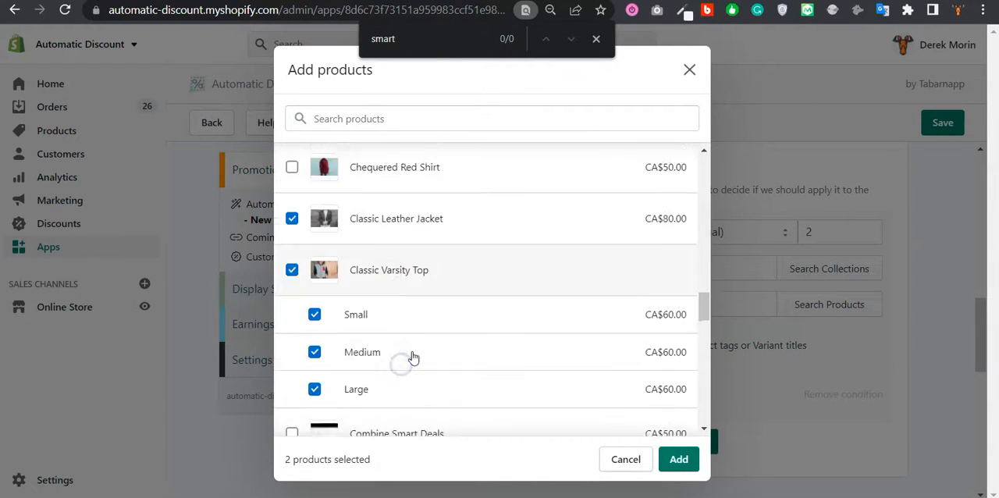
scroll(down, 3)
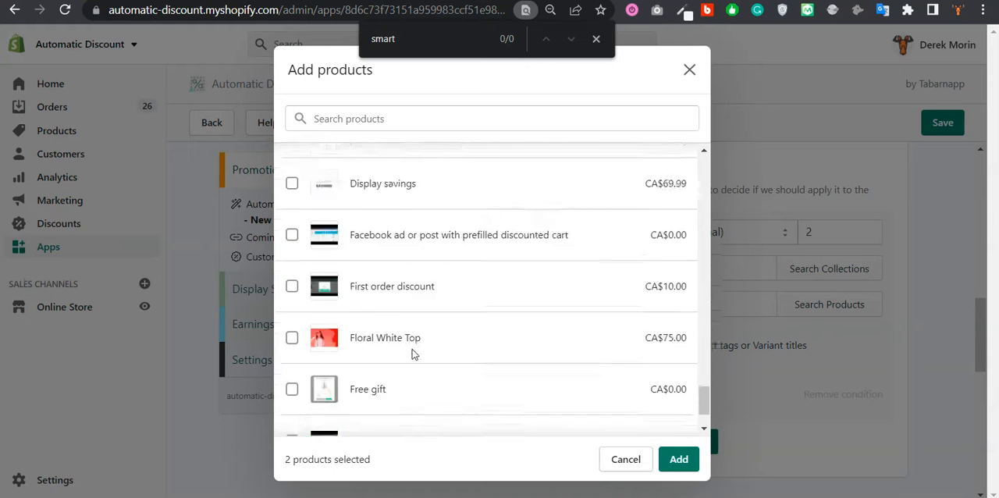
scroll(up, 3)
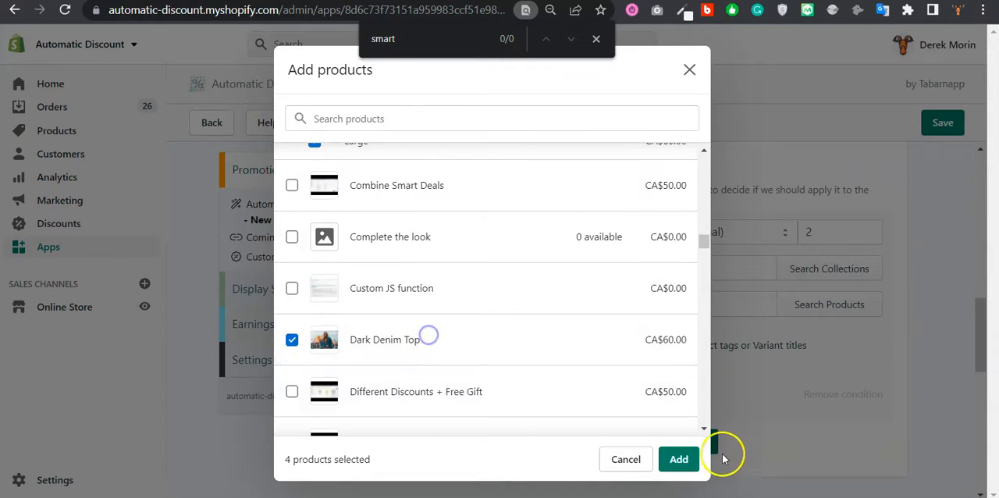
click(678, 459)
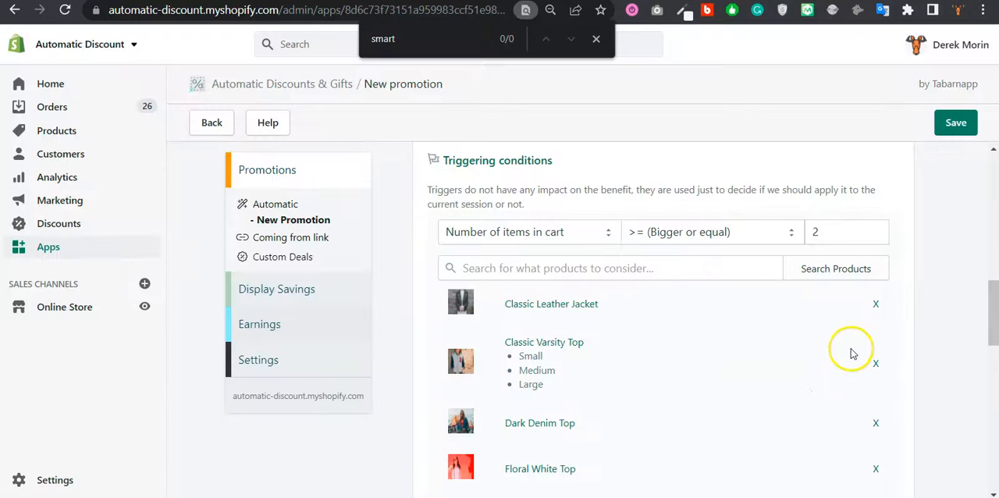
mouse_move(604, 303)
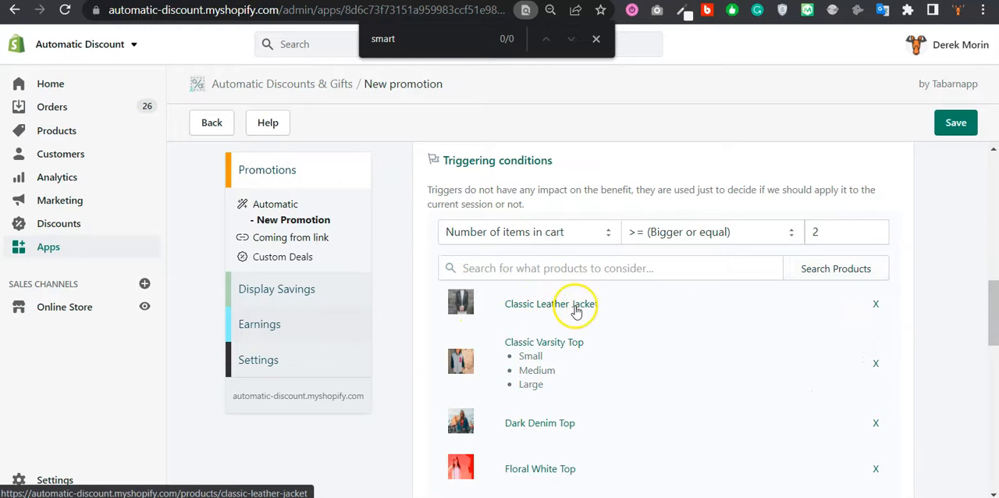
- Name the promotion 'Most expensive item in cart' and make it active for everyone
scroll(down, 3)
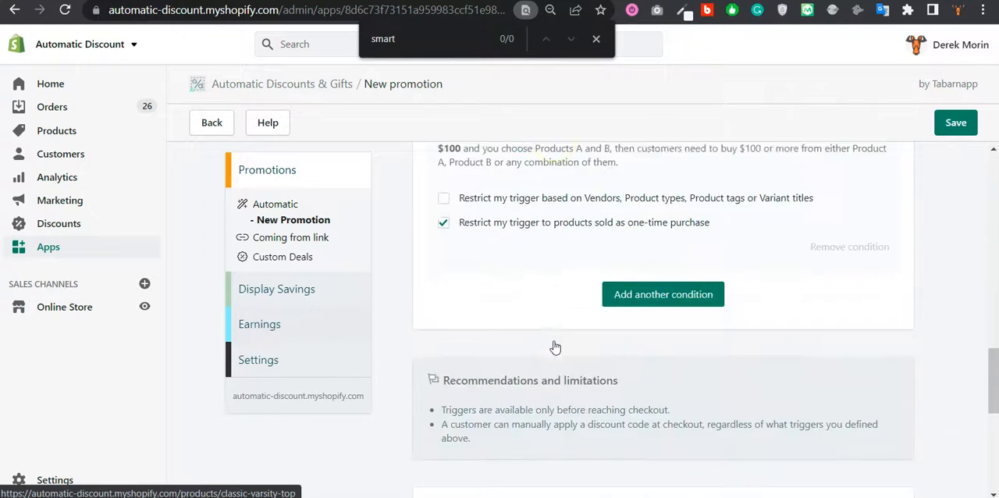
scroll(up, 3)
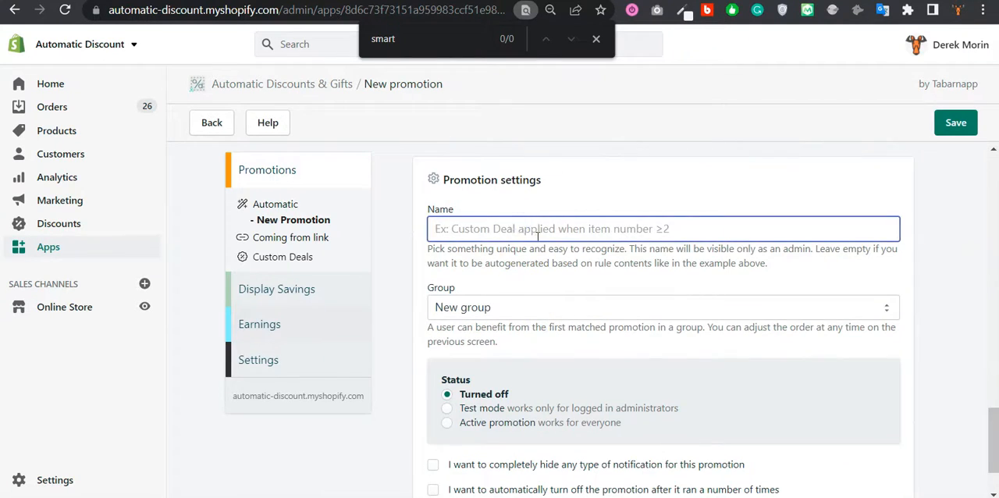
text(Most expensiv)
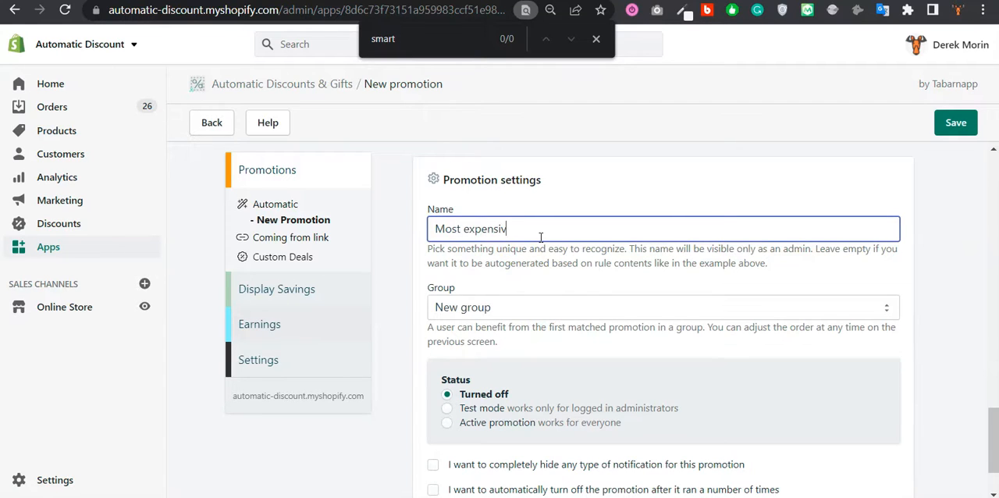
text(e item in cart)
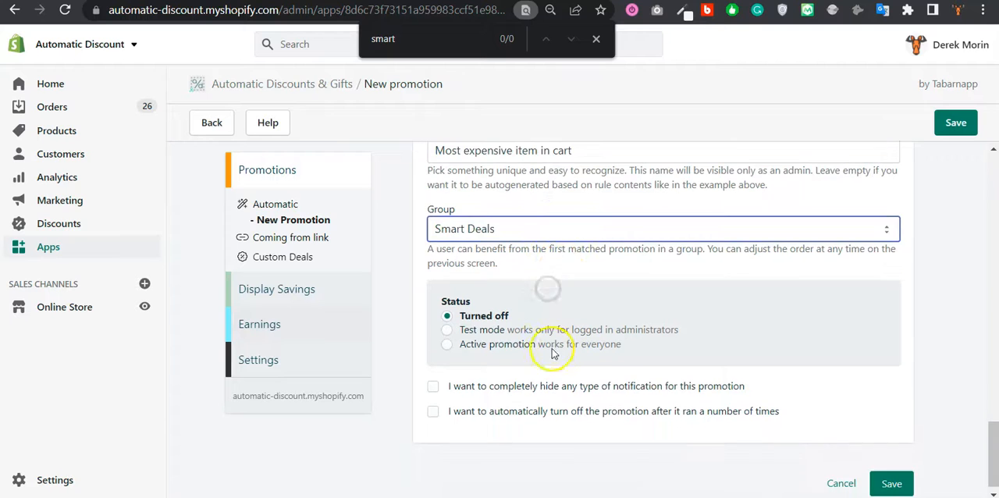
click(447, 332)
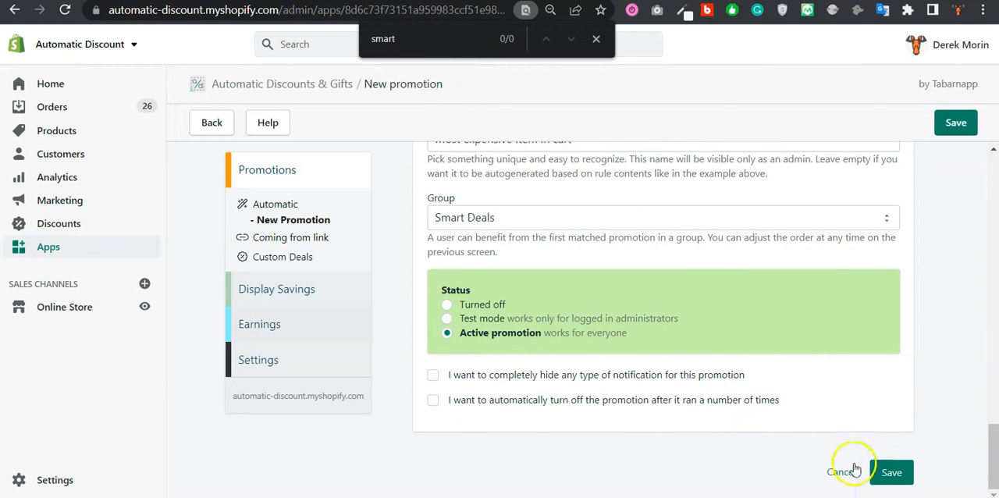
mouse_move(742, 430)
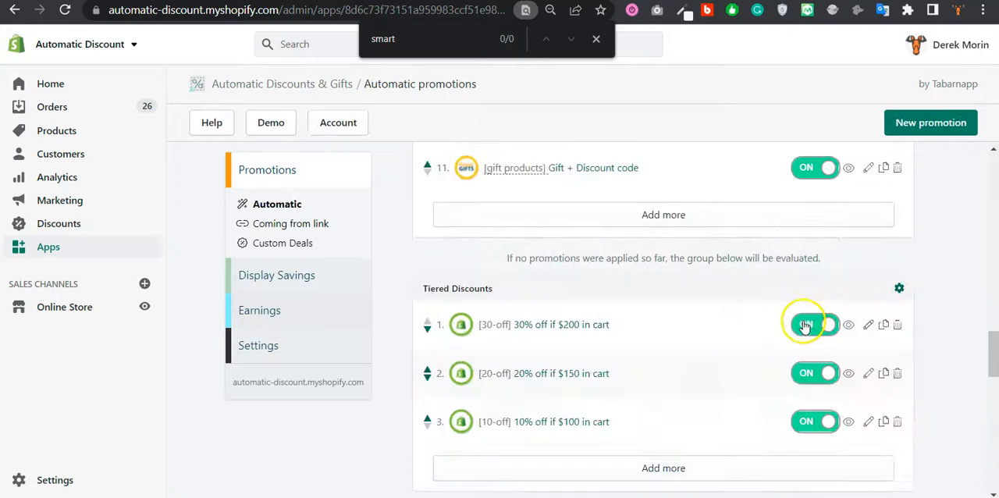
scroll(up, 3)
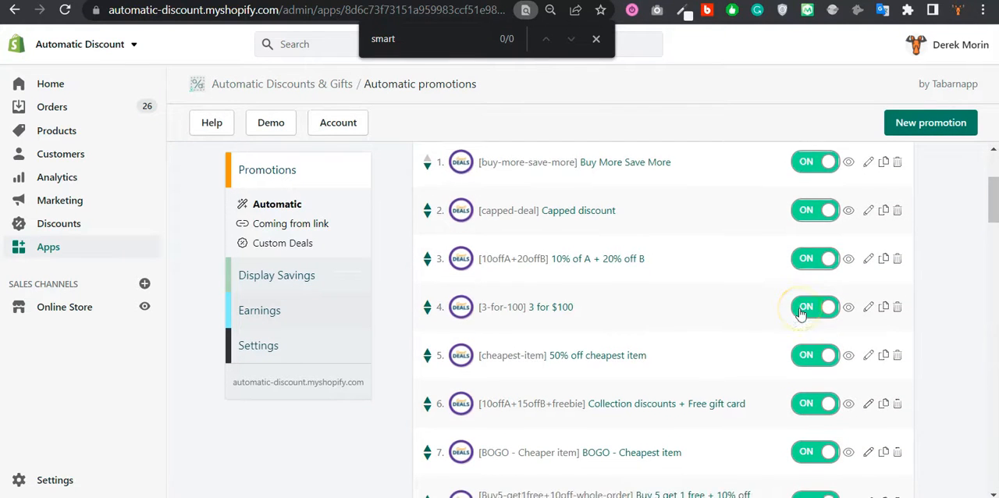
scroll(down, 3)
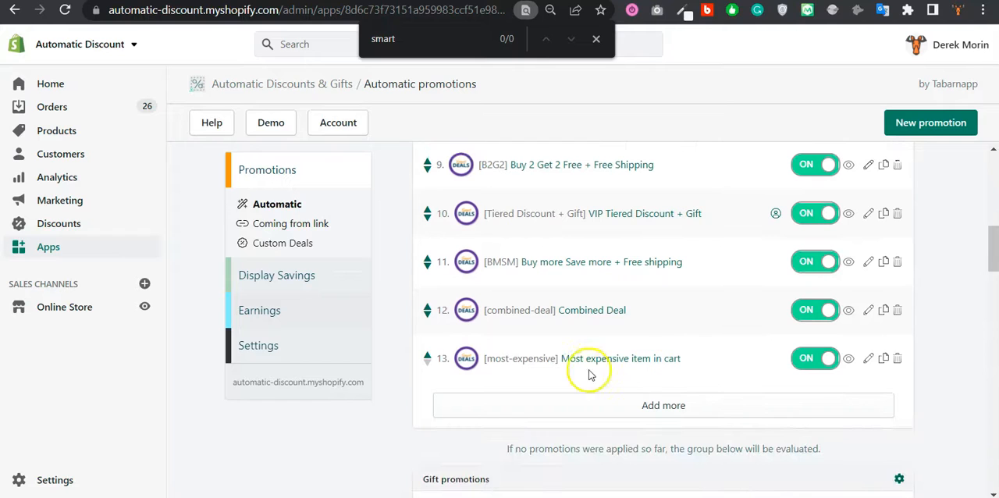
mouse_move(606, 367)
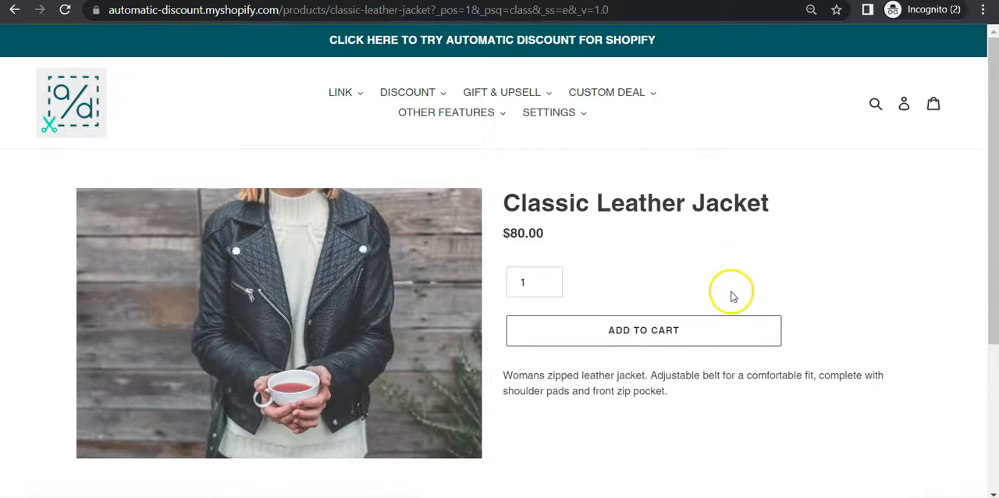
- Add the Classic Leather Jacket and a small Classic Varsity Top, found by searching 'classic', to the cart
scroll(down, 3)
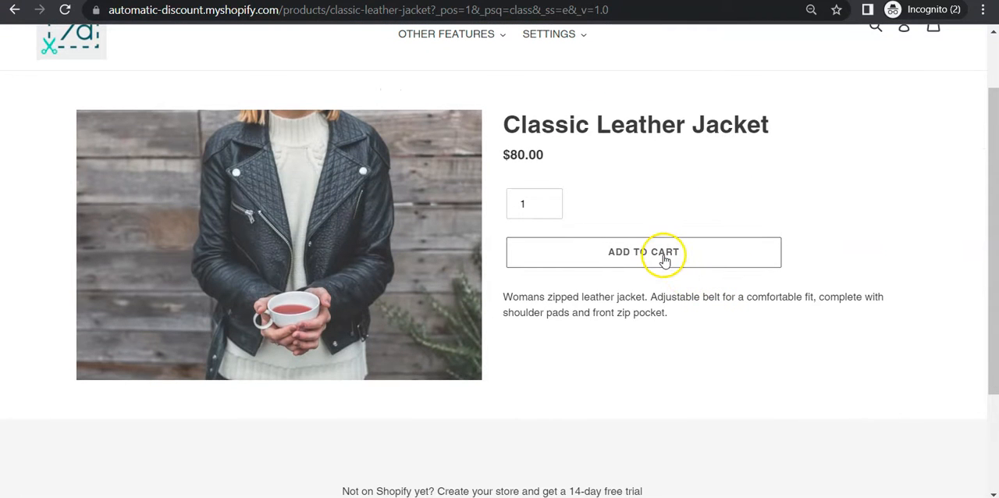
click(643, 252)
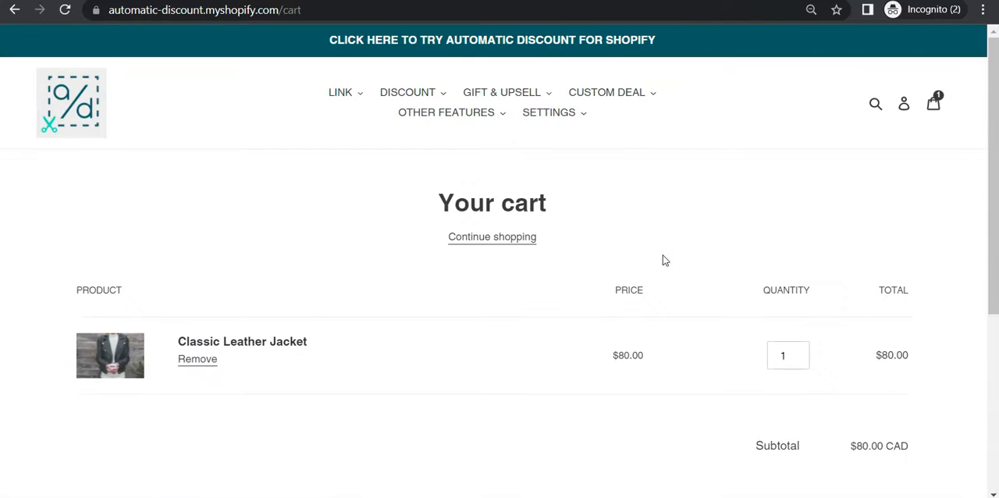
click(875, 103)
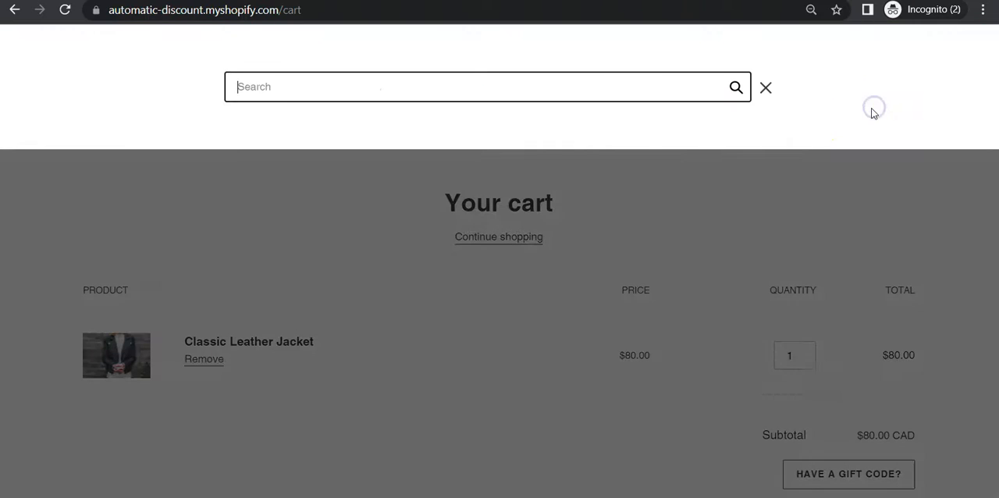
mouse_move(588, 170)
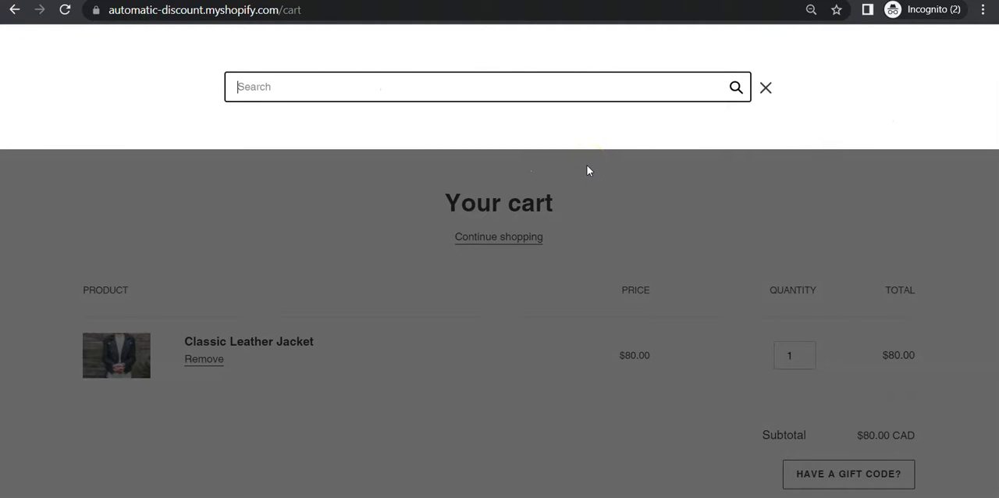
text(classic)
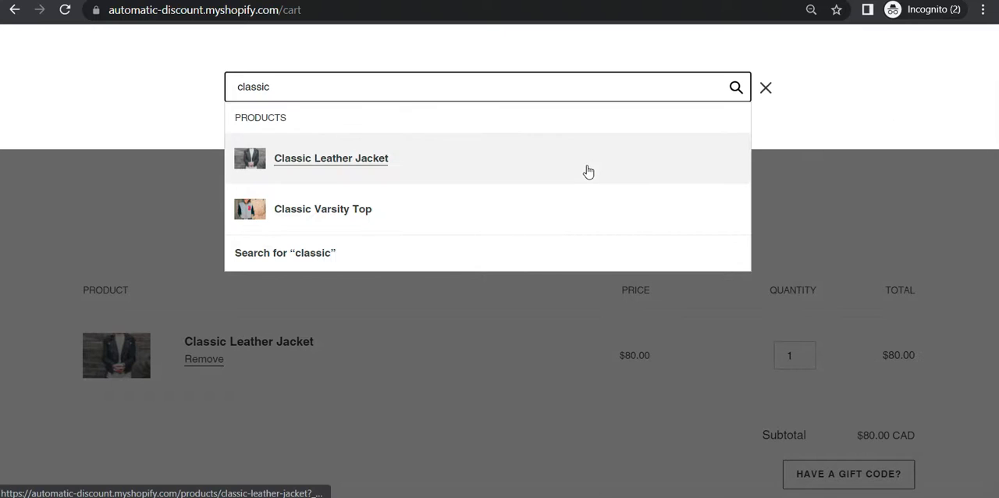
click(323, 208)
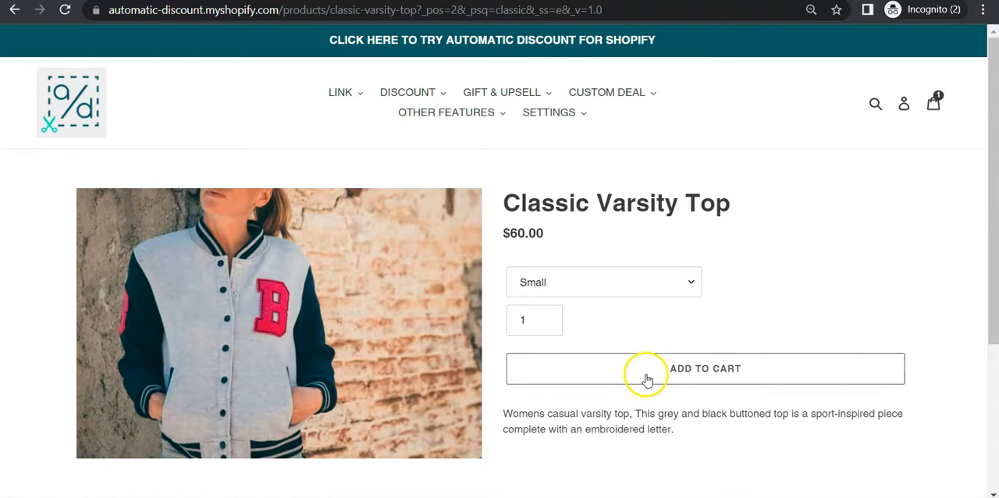
click(704, 368)
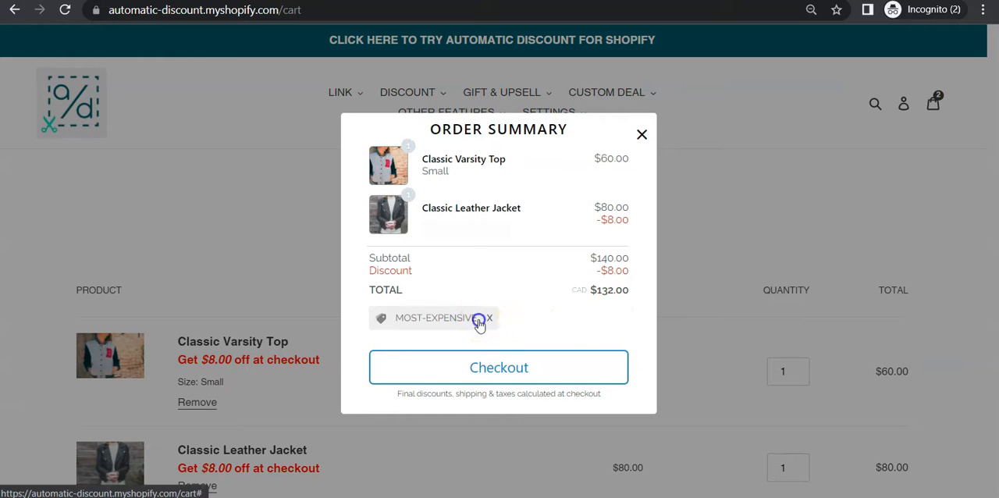
mouse_move(581, 329)
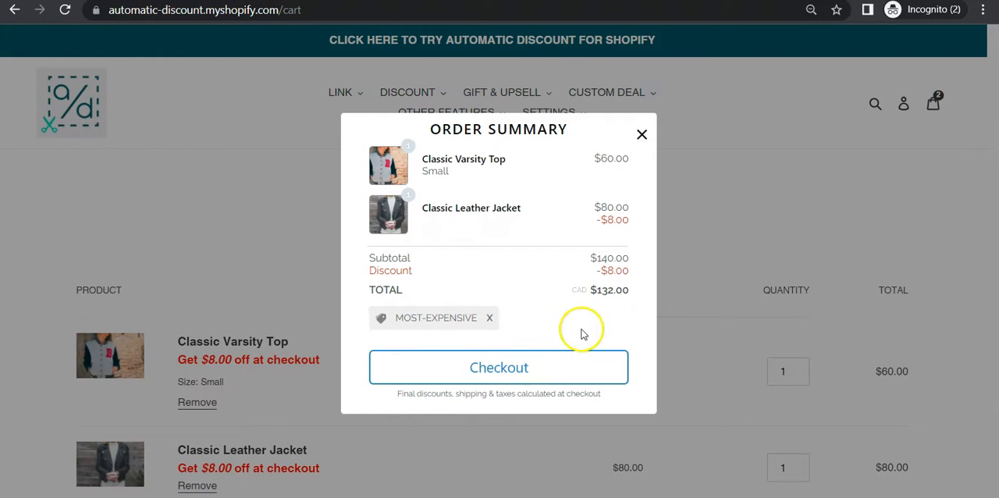
mouse_move(617, 272)
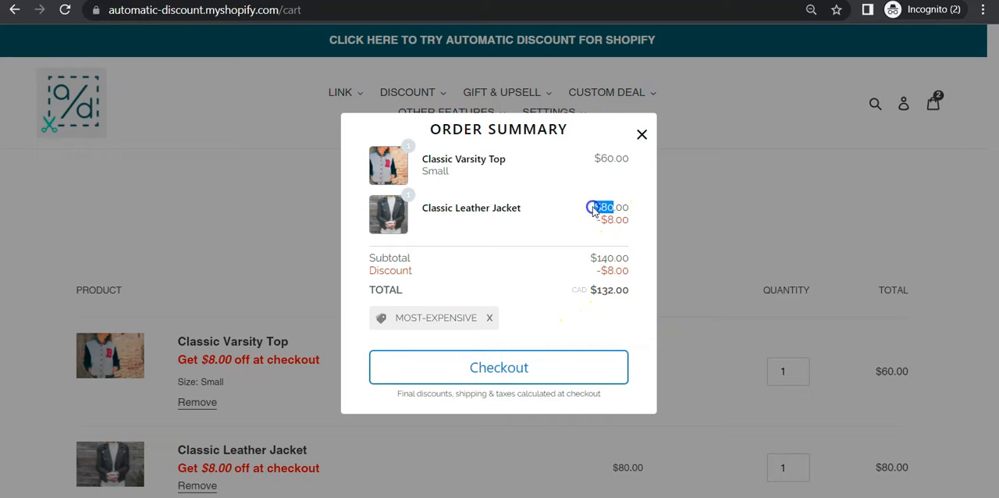
- Confirm the order summary shows $8.00 off the jacket and proceed to checkout
click(499, 367)
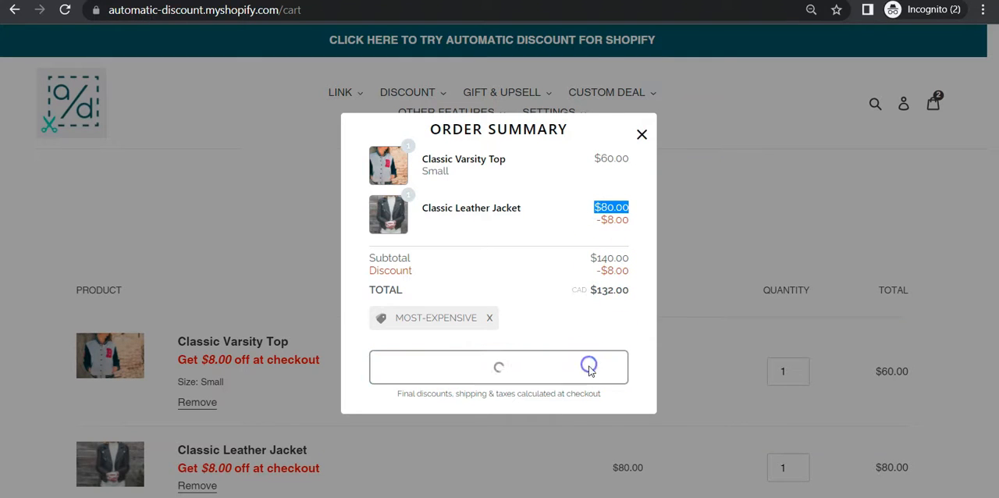